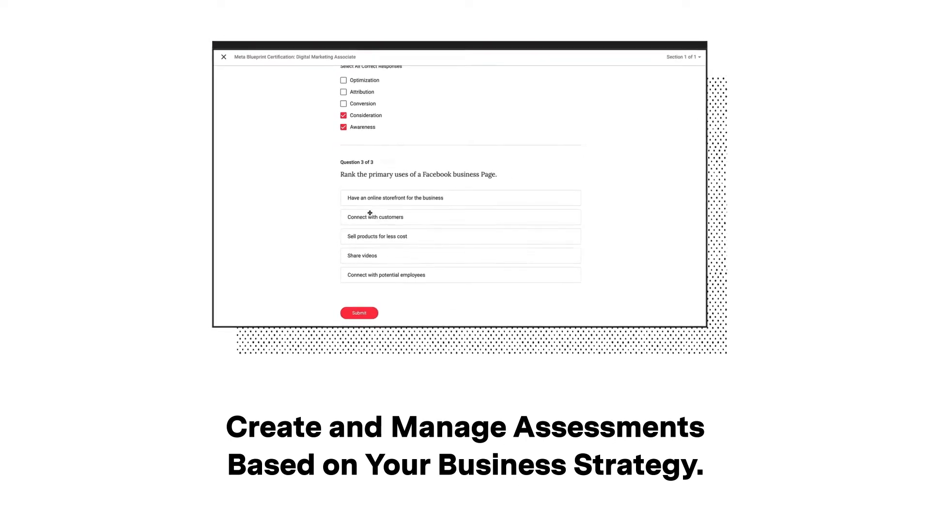
# Leave the assessment and view the profile's Licenses & certifications listing the Customer Success Manager Fundamentals badge.
pyautogui.click(359, 313)
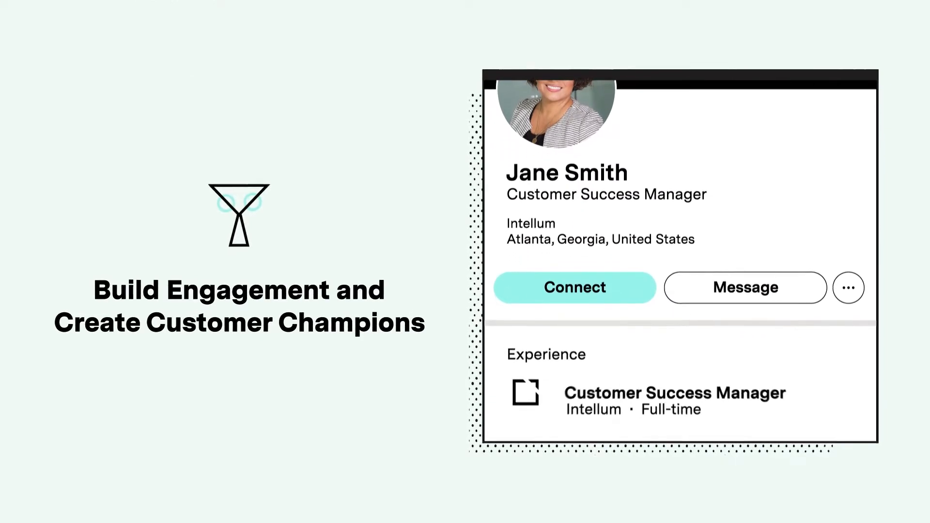
pyautogui.scroll(-3)
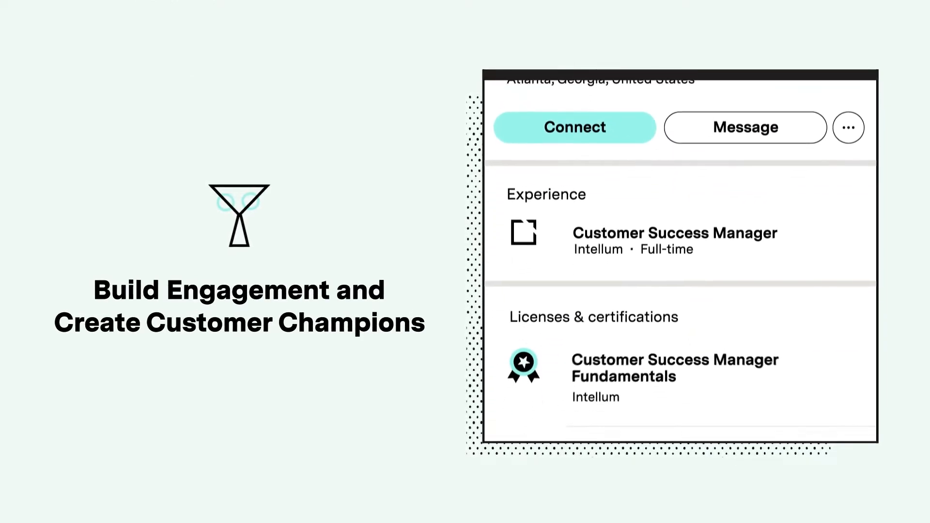